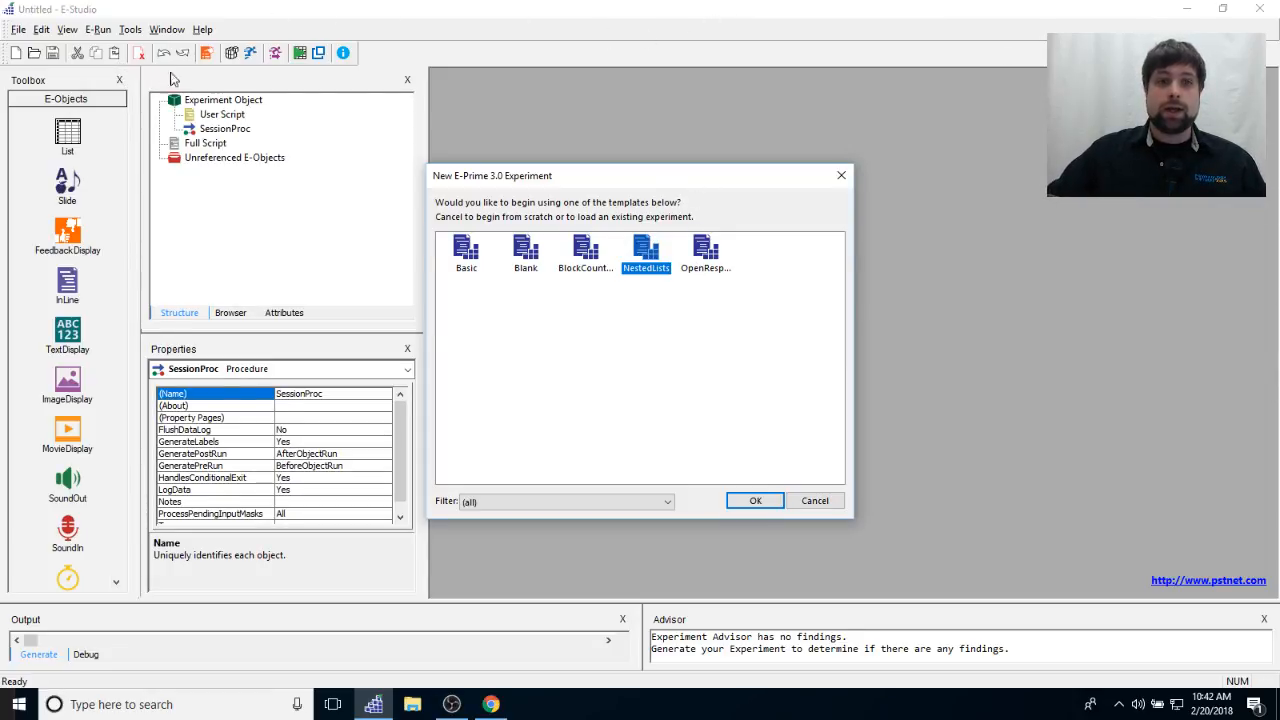
{"action": "mouse_move", "coordinate": [708, 285]}
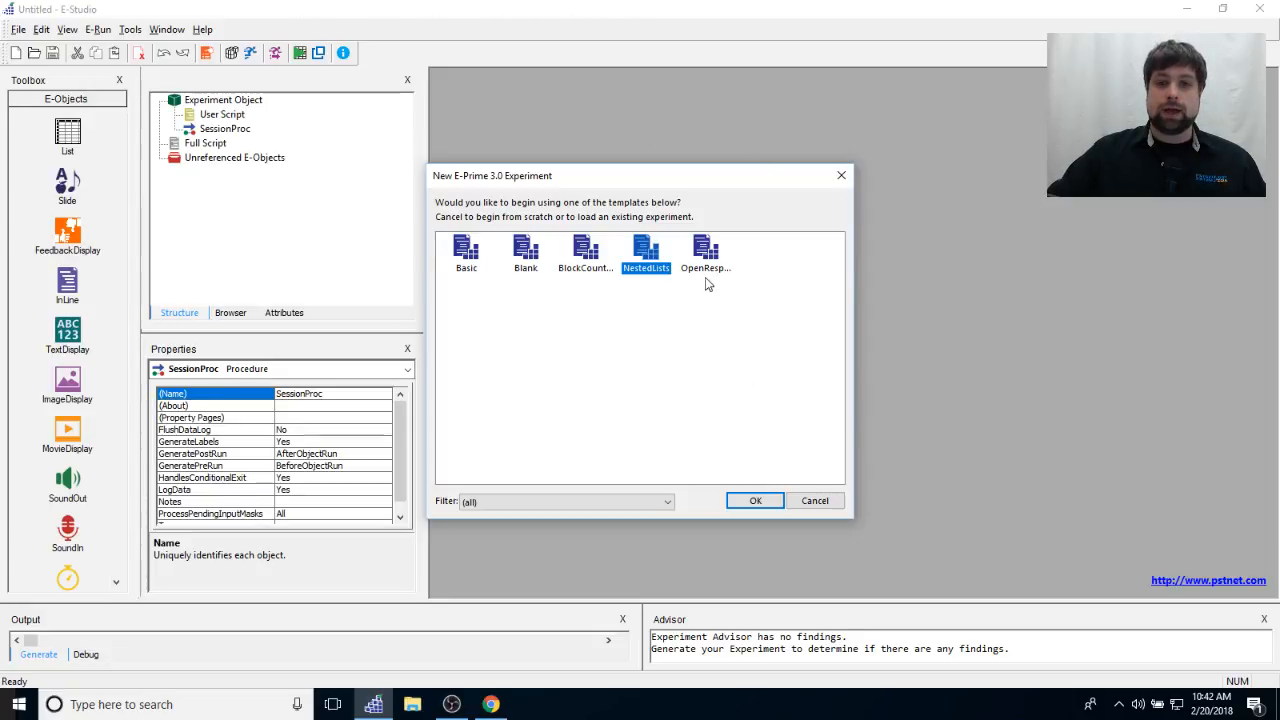
{"action": "mouse_move", "coordinate": [705, 250]}
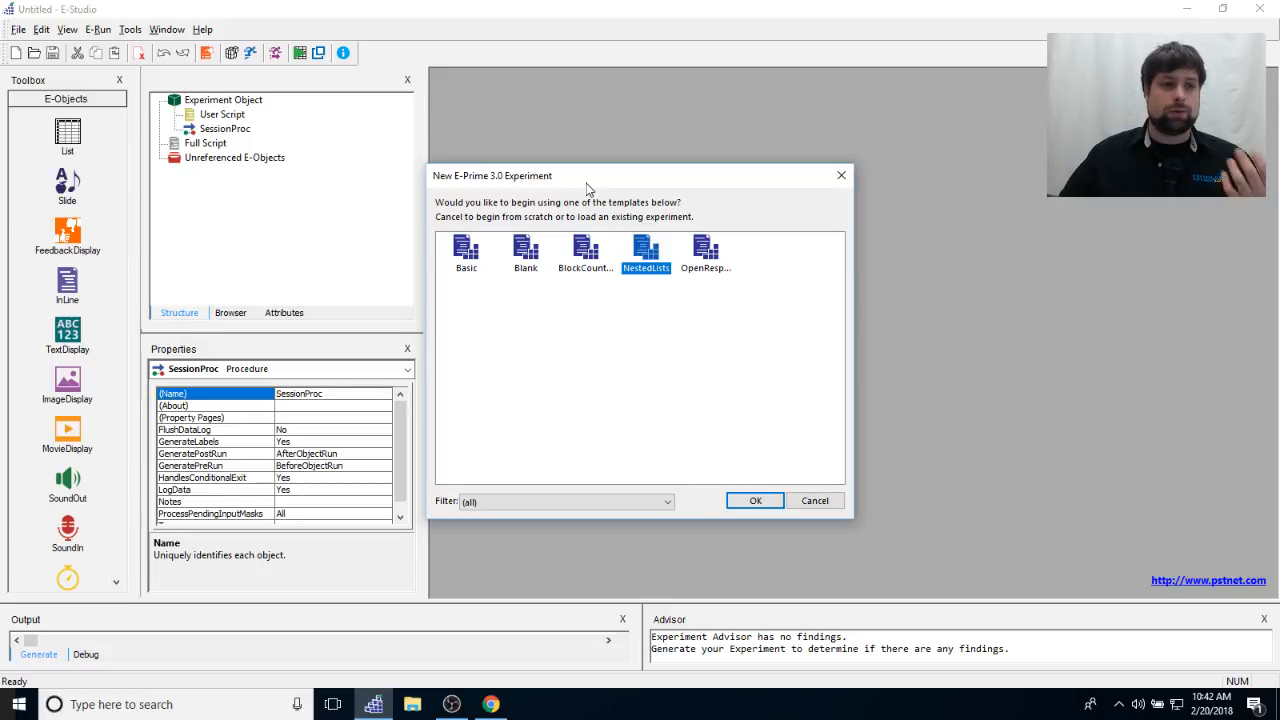
{"action": "mouse_move", "coordinate": [260, 553]}
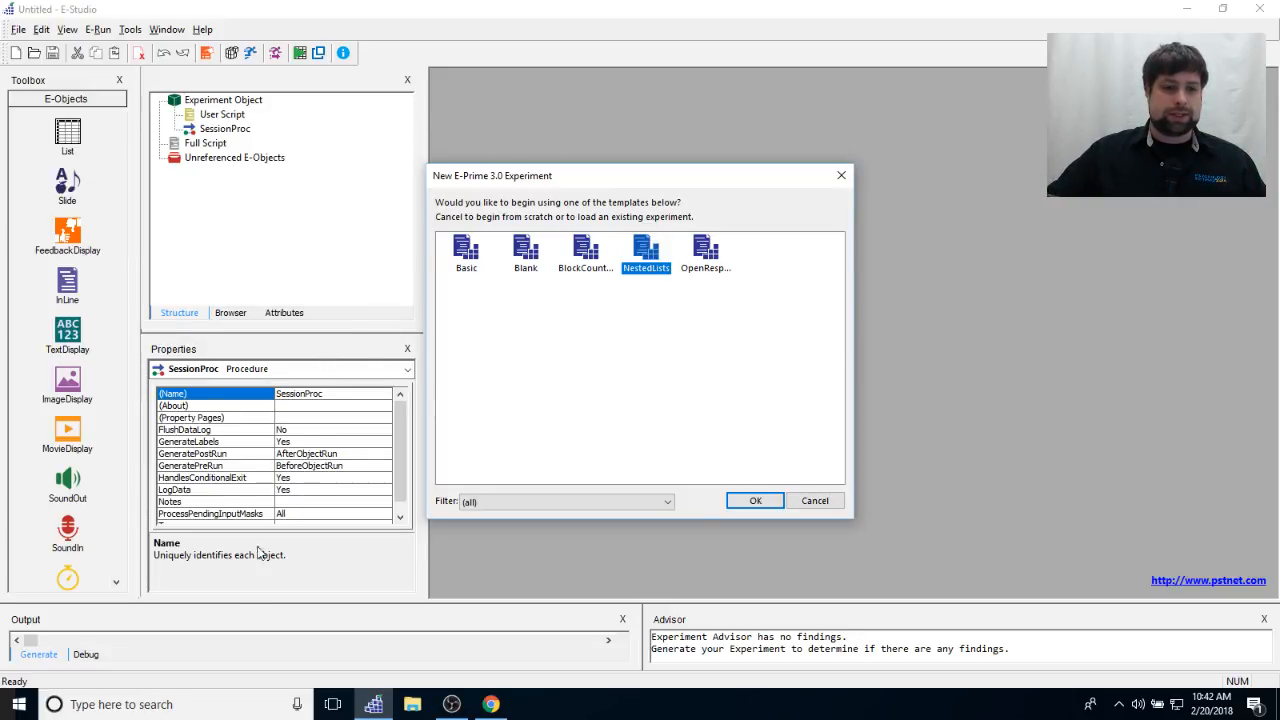
{"action": "mouse_move", "coordinate": [562, 218]}
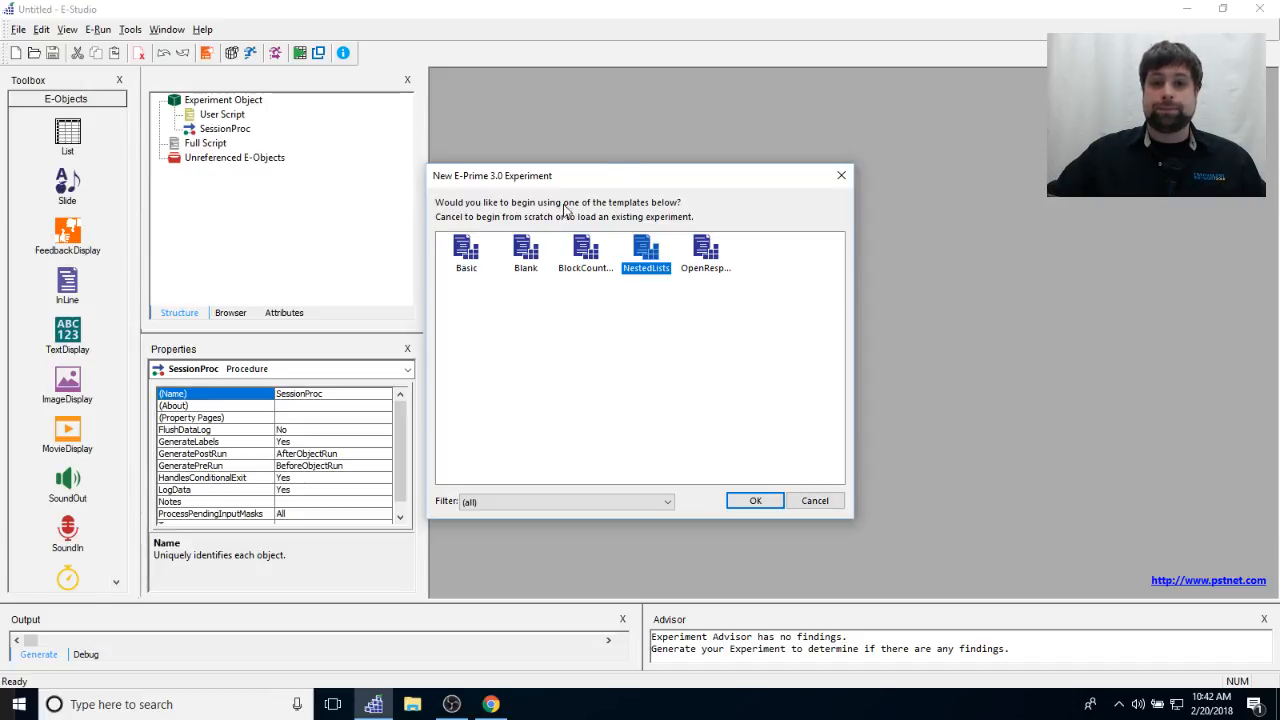
{"action": "mouse_move", "coordinate": [616, 173]}
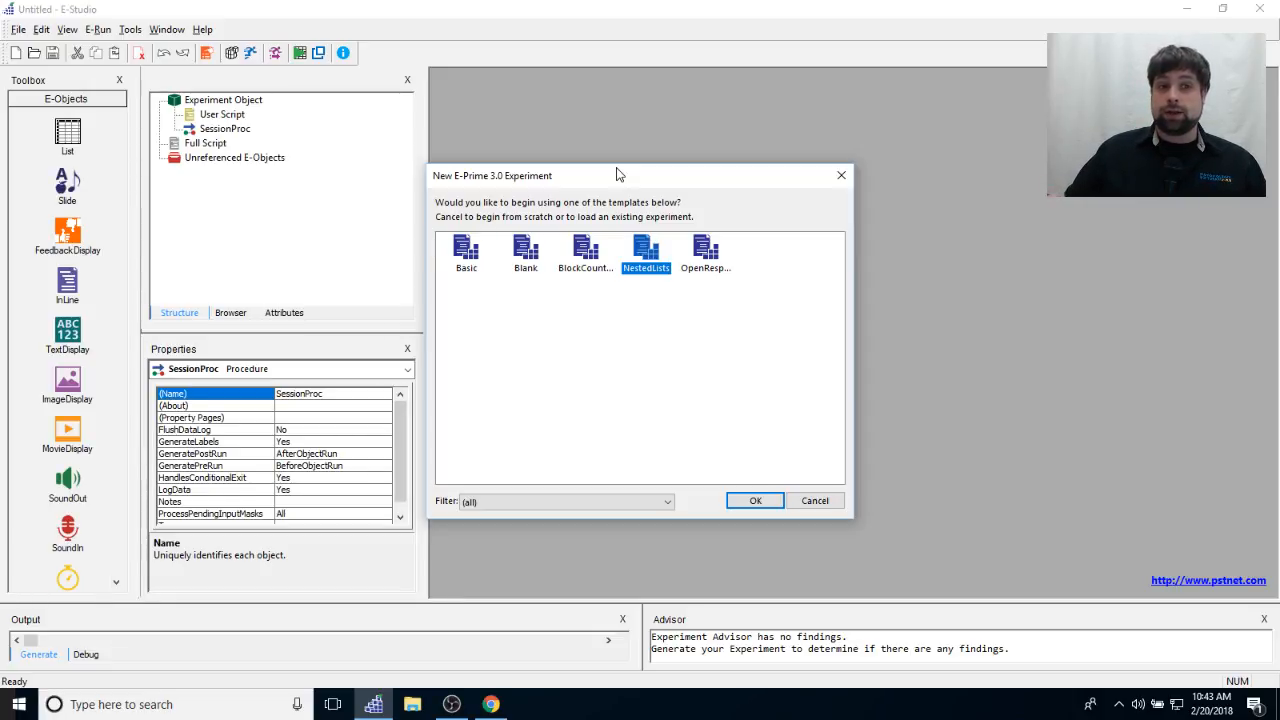
{"action": "mouse_move", "coordinate": [628, 167]}
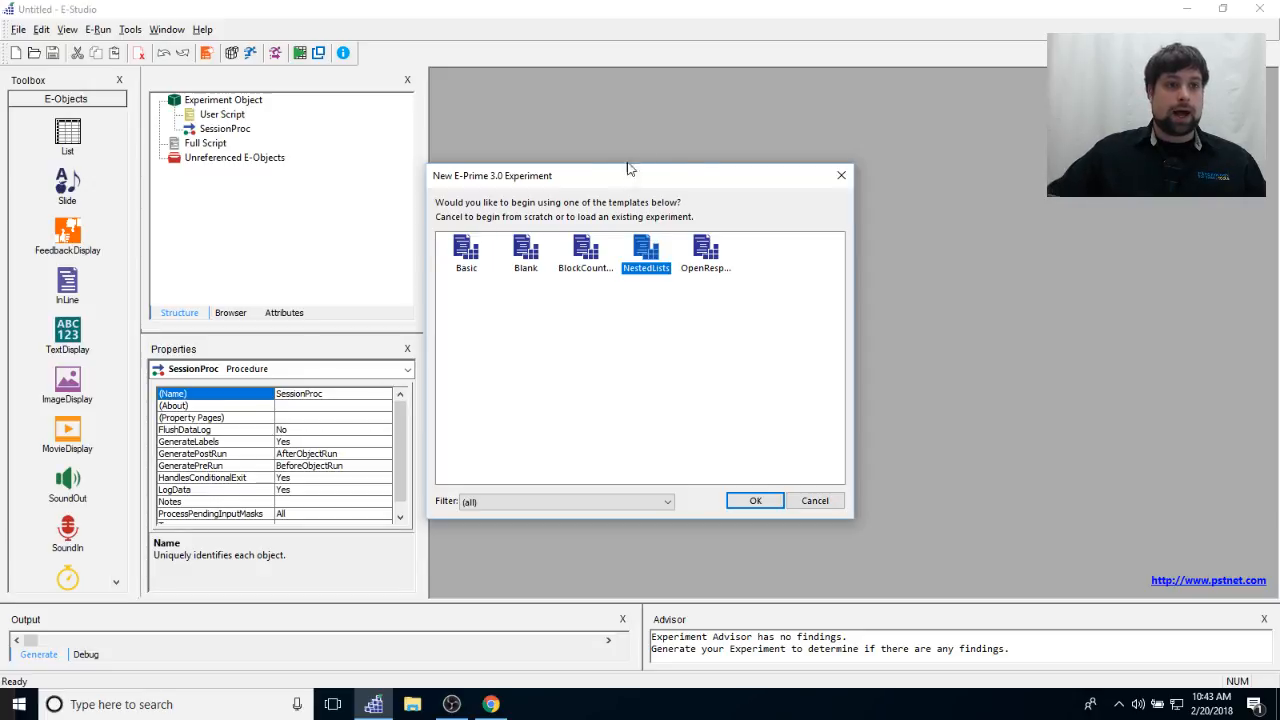